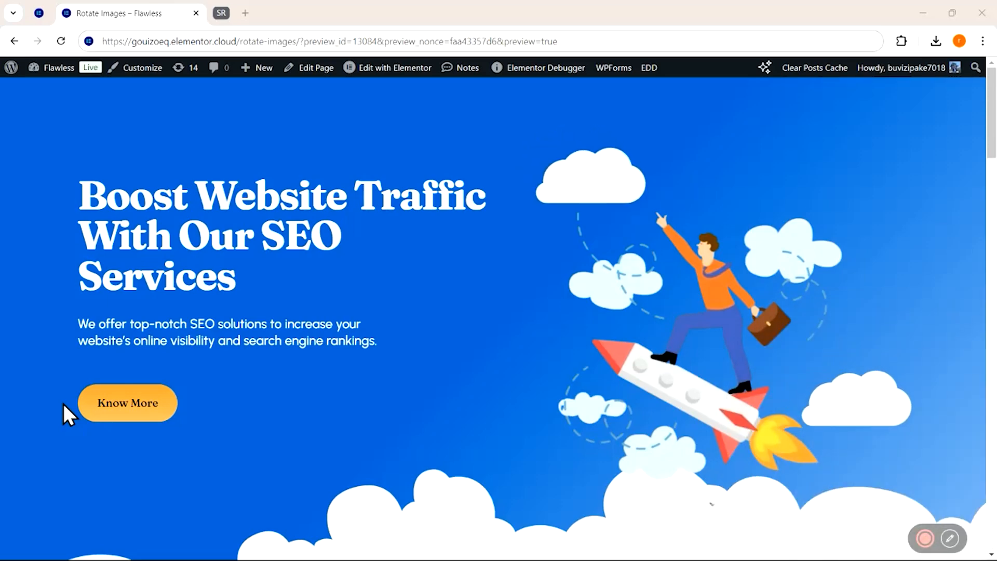
# Step: Open the Rotate Images page for editing in Elementor in a new tab
pyautogui.scroll(-3)
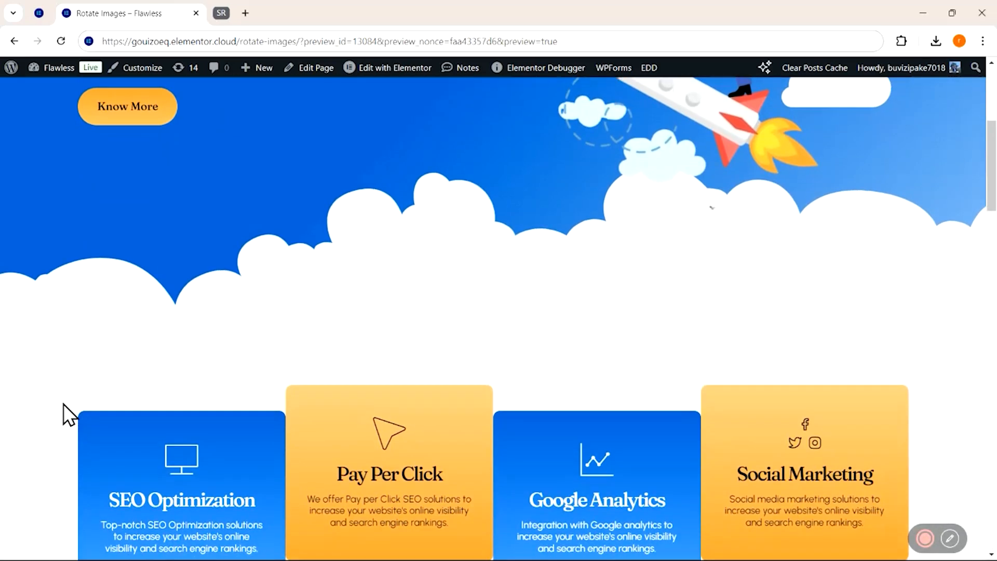
pyautogui.scroll(-3)
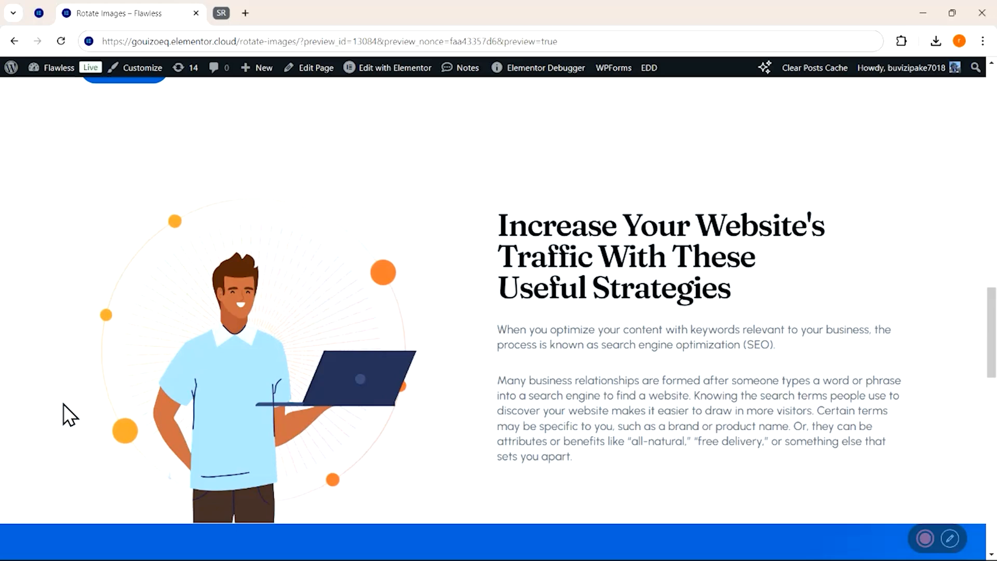
pyautogui.scroll(-3)
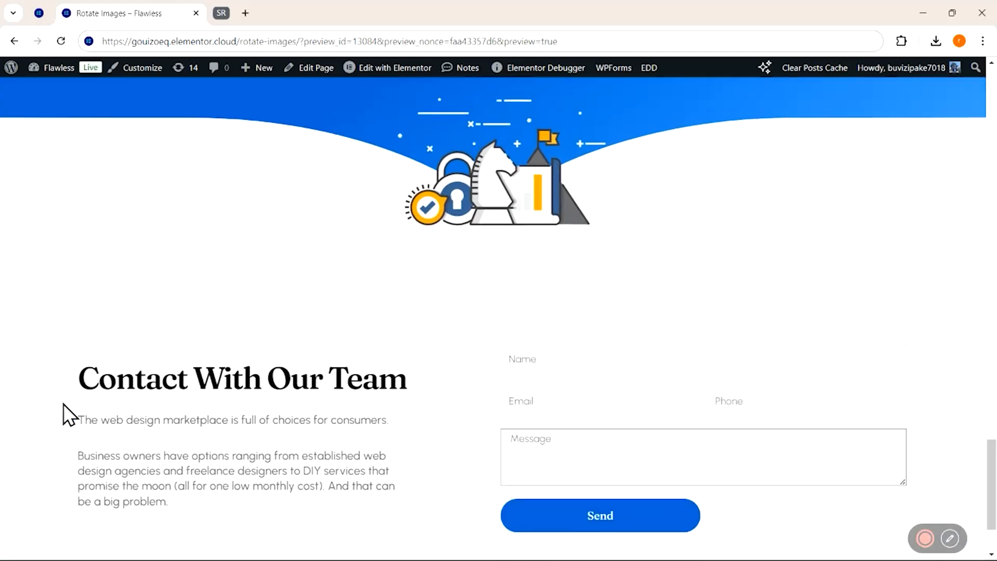
pyautogui.scroll(-3)
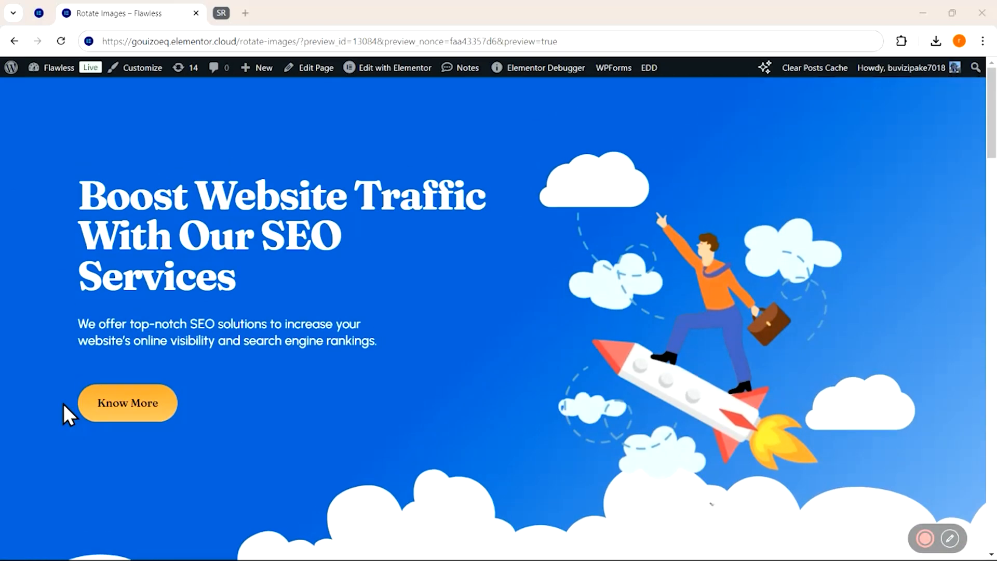
pyautogui.click(387, 67)
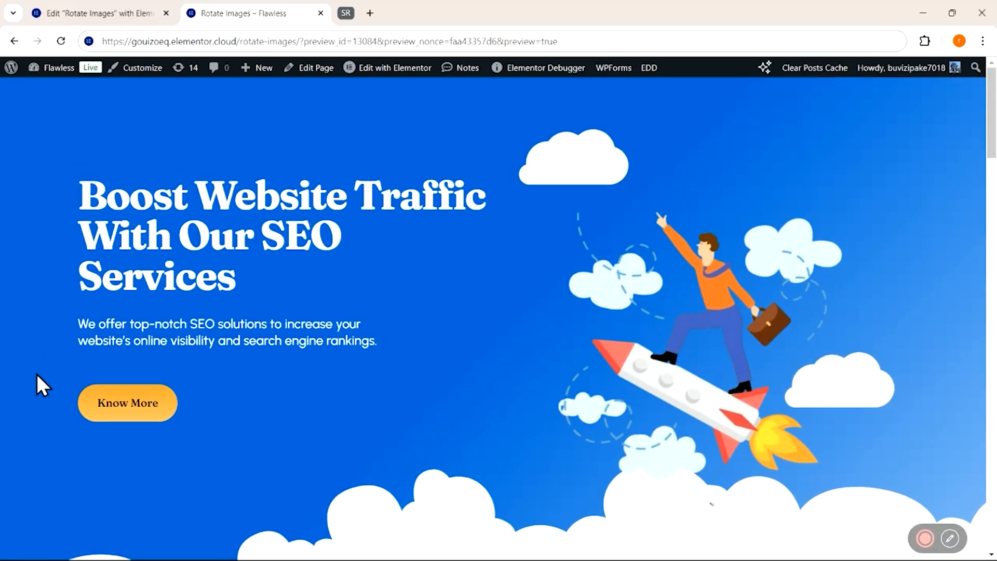
pyautogui.scroll(-3)
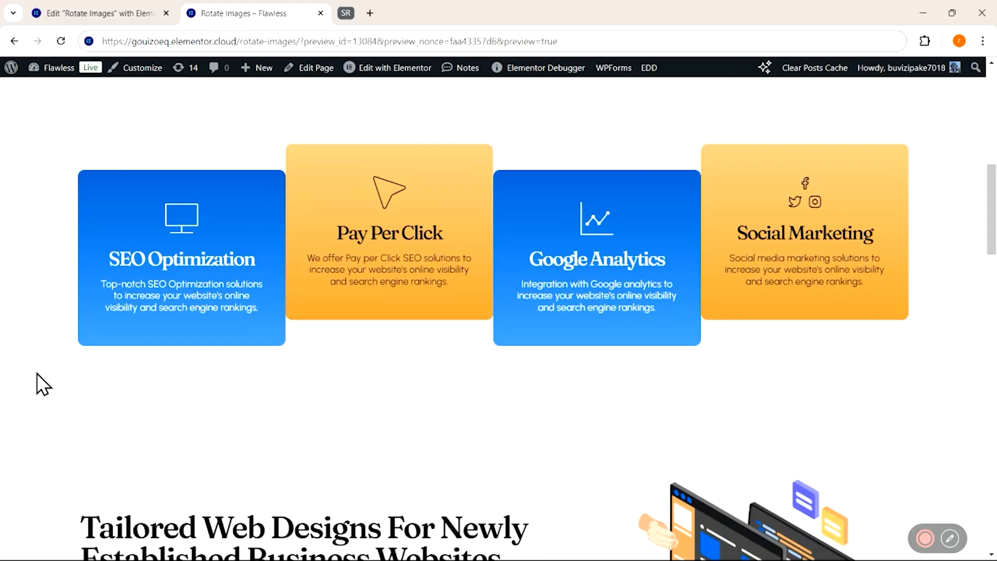
pyautogui.scroll(-3)
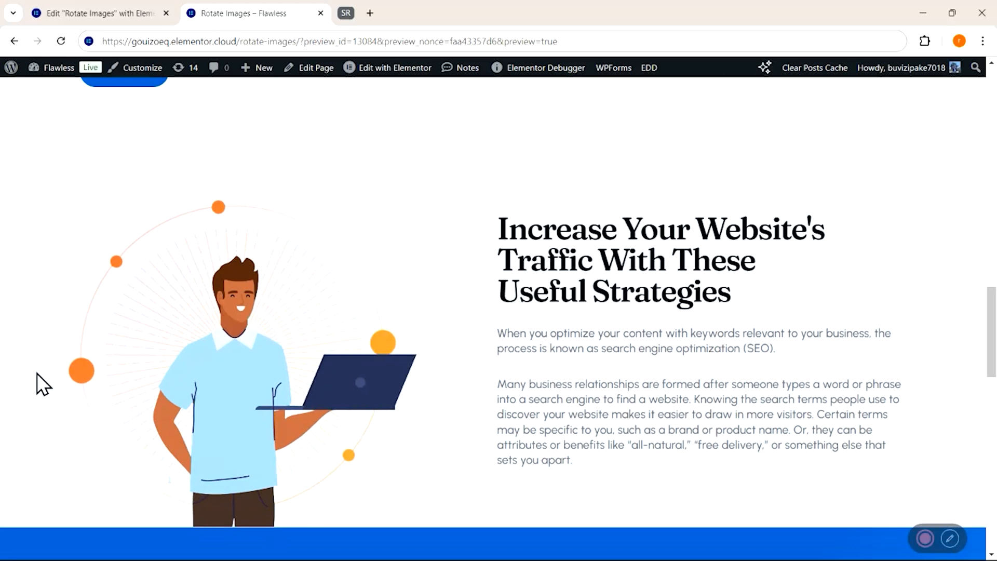
pyautogui.scroll(-3)
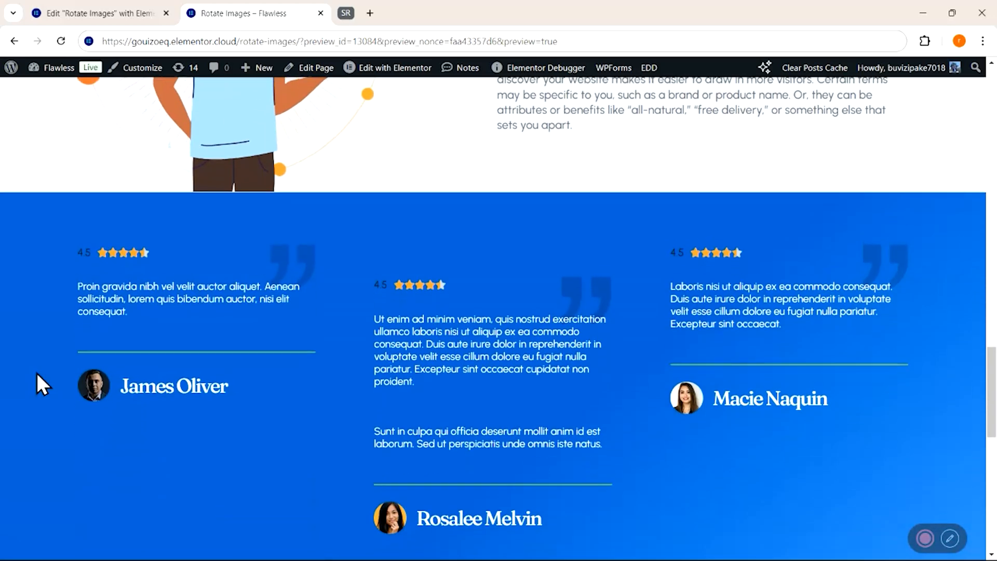
pyautogui.scroll(-3)
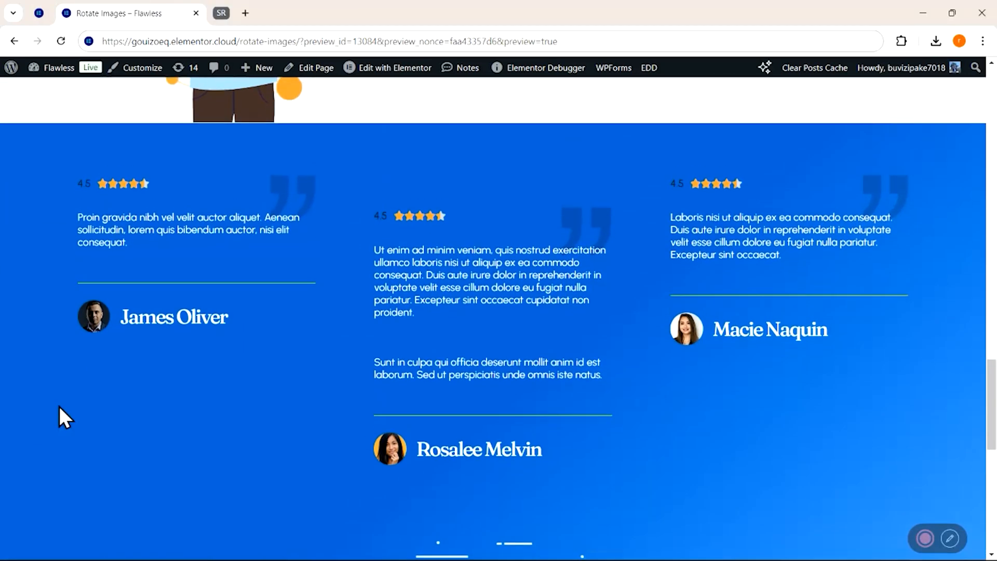
pyautogui.scroll(3)
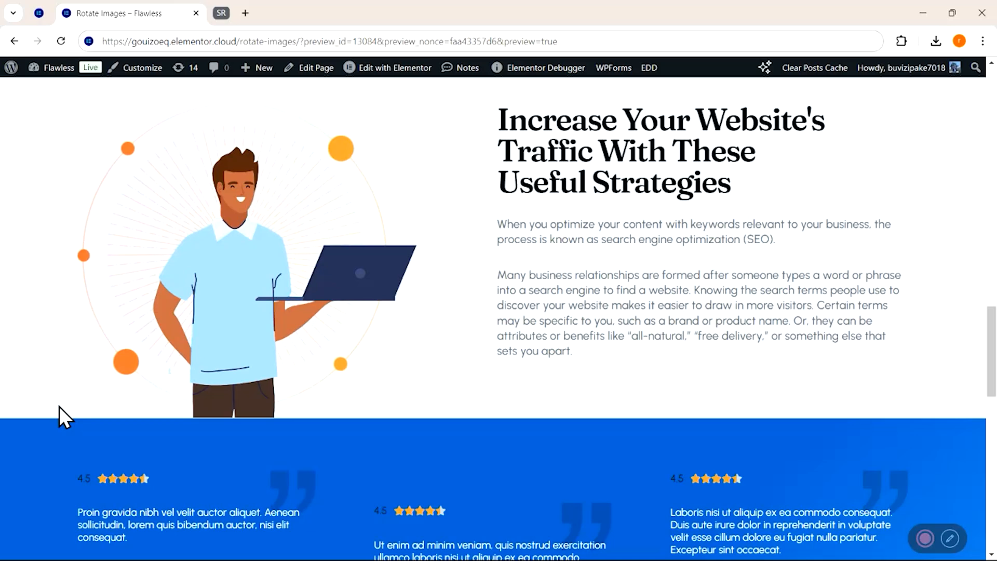
pyautogui.scroll(-3)
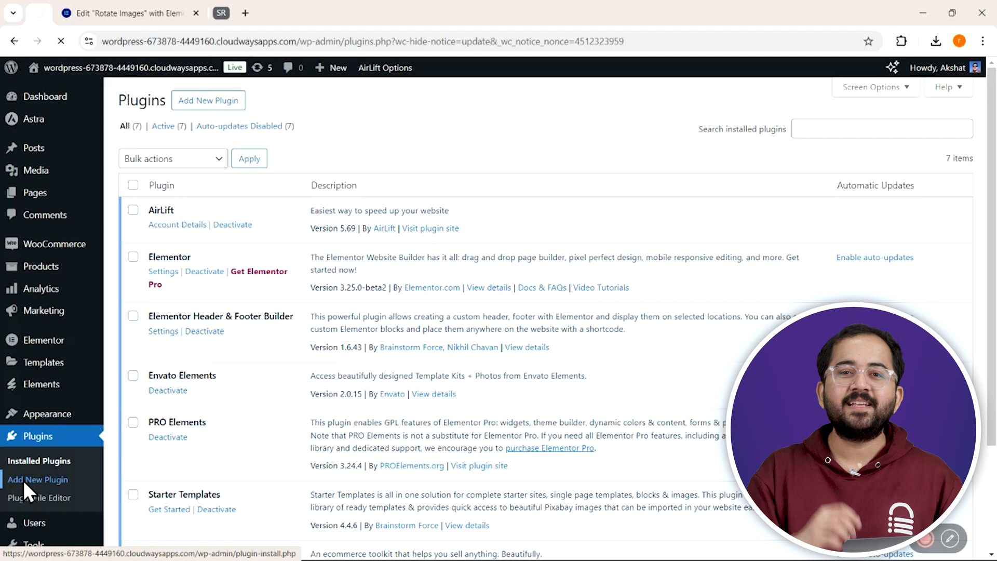
# Step: Search 'XPro Addons', then install and activate Xpro Addons For Elementor
pyautogui.click(38, 479)
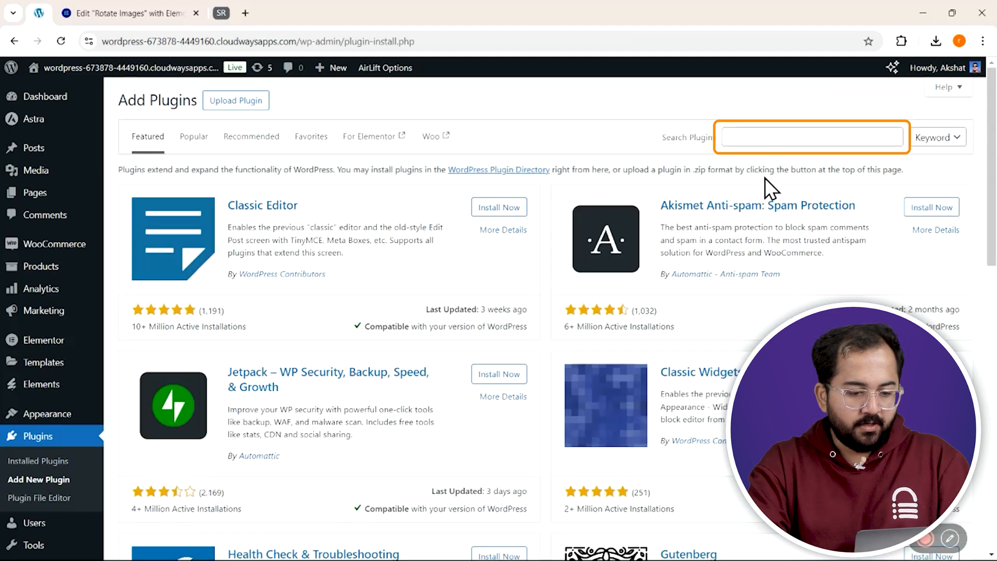
pyautogui.write('XPro Addons')
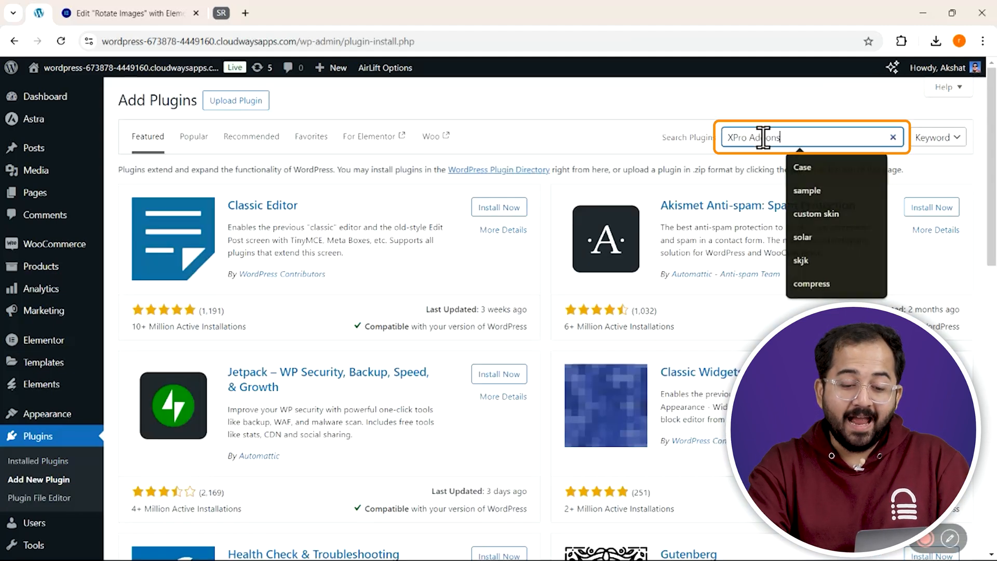
pyautogui.press('Enter')
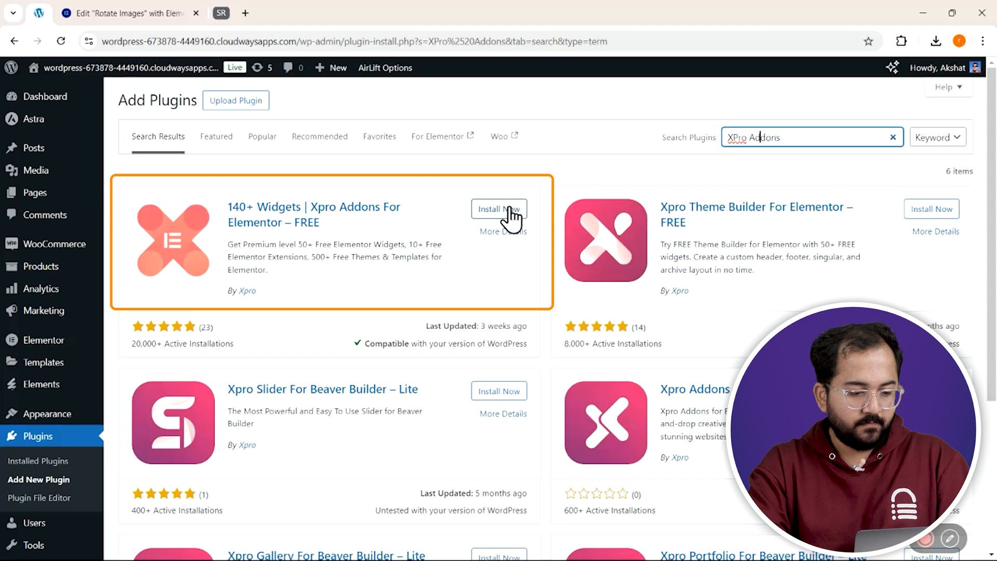
pyautogui.click(499, 209)
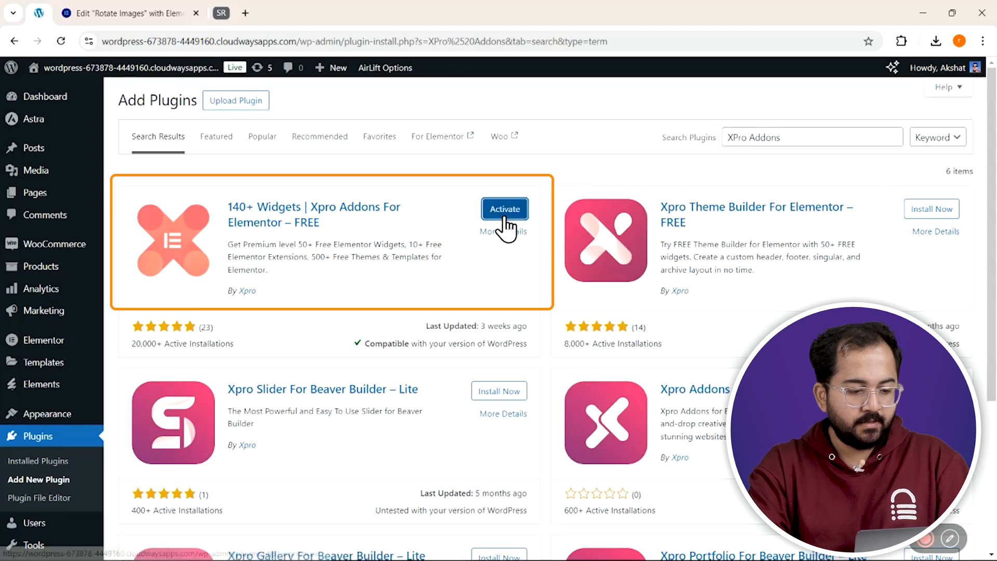
pyautogui.click(95, 11)
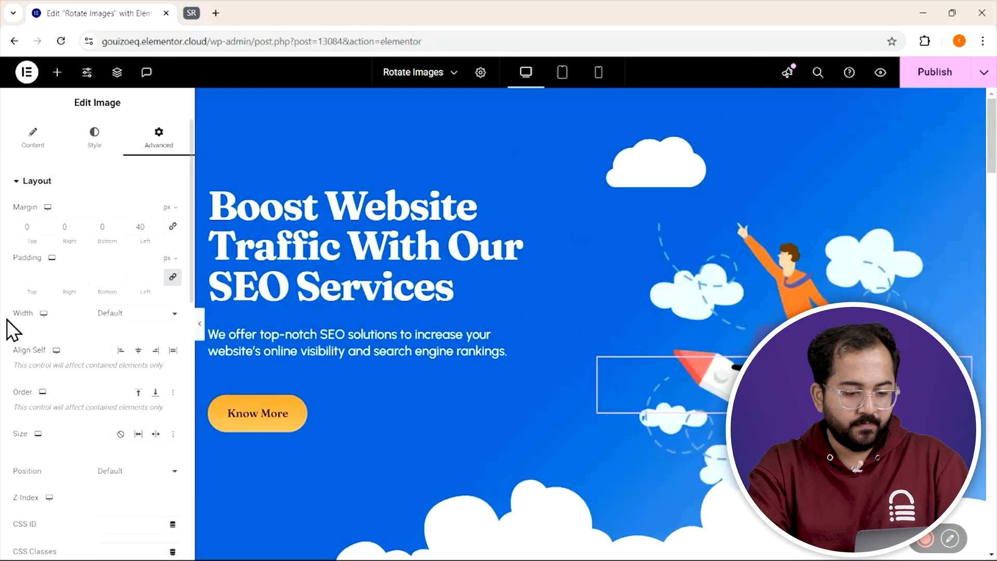
# Step: Select the top cloud image and switch on its Advanced Floating Effect
pyautogui.click(158, 134)
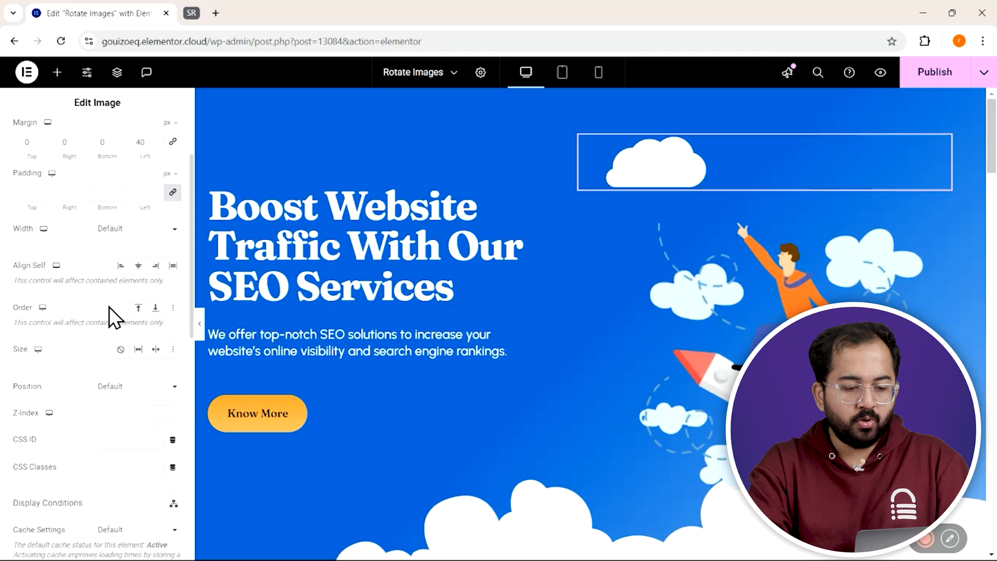
pyautogui.scroll(-3)
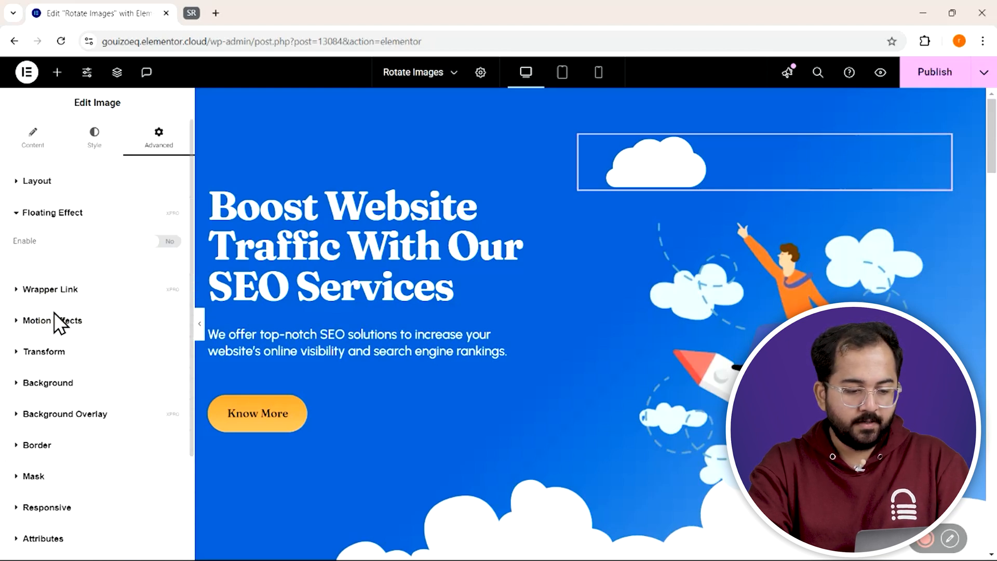
pyautogui.click(168, 240)
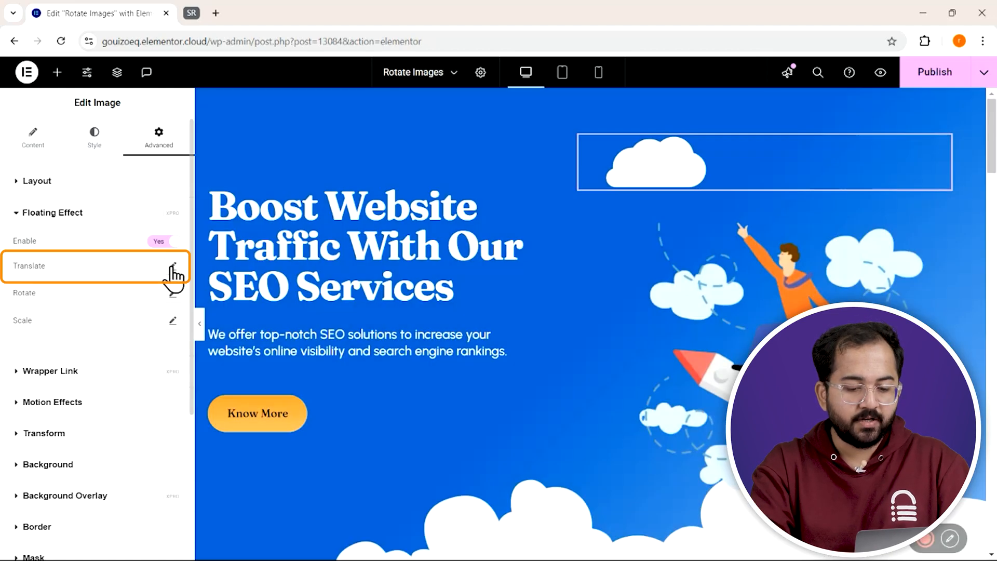
pyautogui.click(172, 265)
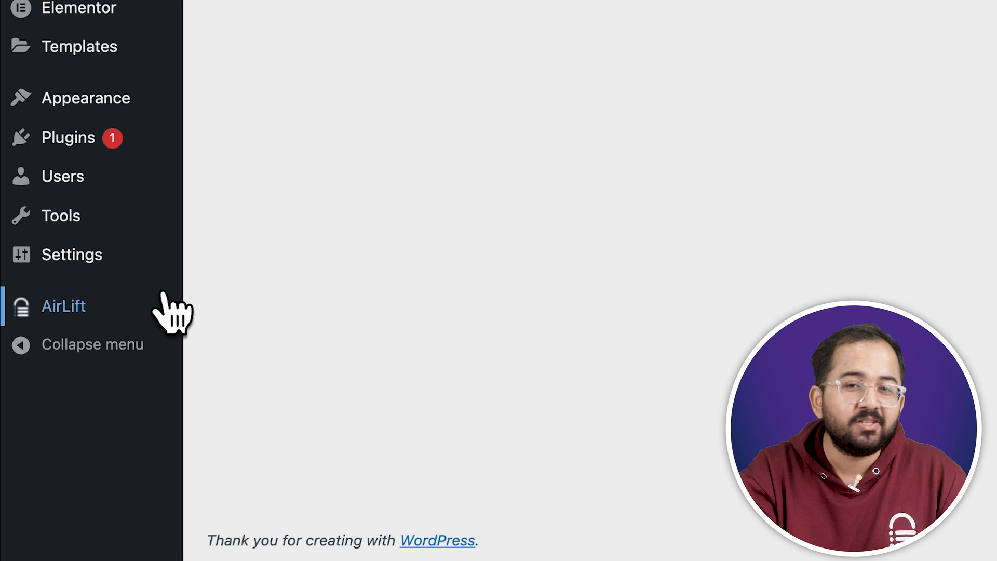
pyautogui.click(63, 306)
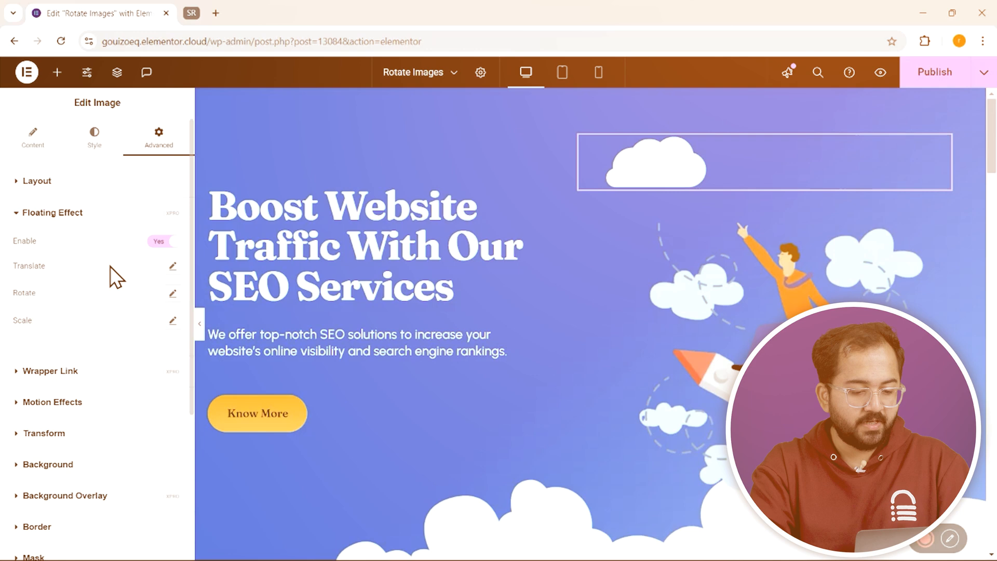
# Step: Set the cloud's Translate X range to -30 to 30 px
pyautogui.click(172, 266)
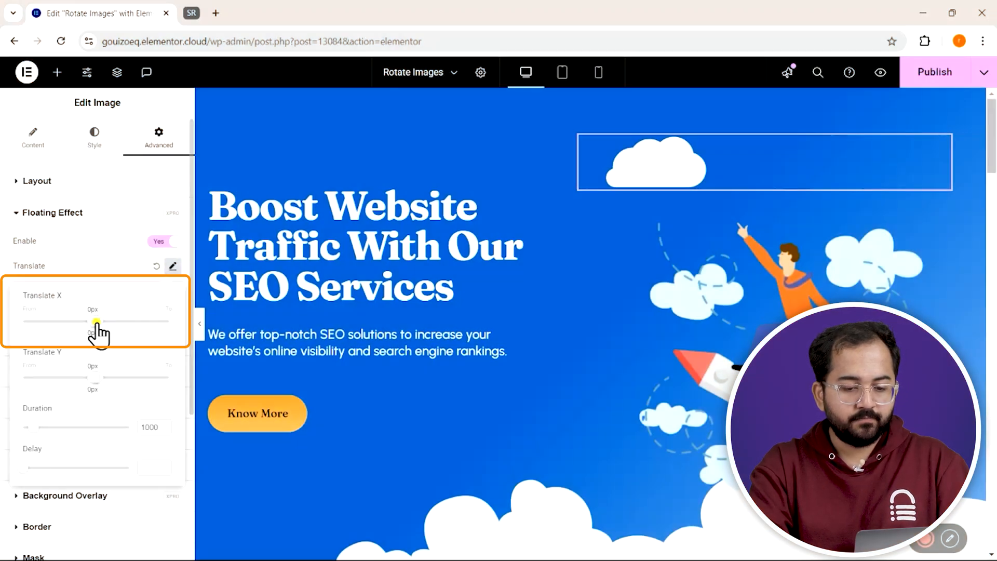
pyautogui.moveTo(77, 321); pyautogui.dragTo(133, 321)
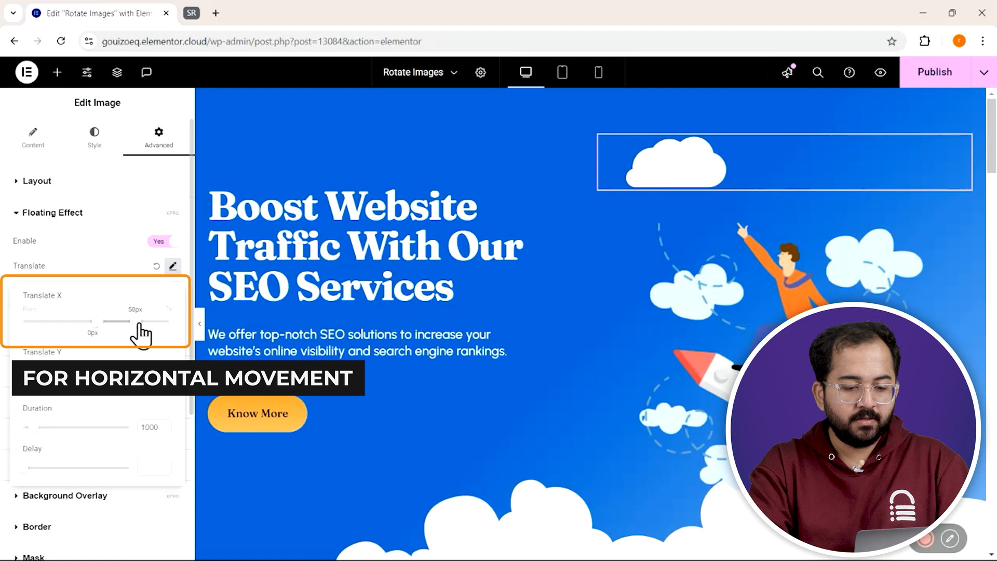
pyautogui.moveTo(133, 321); pyautogui.dragTo(136, 321)
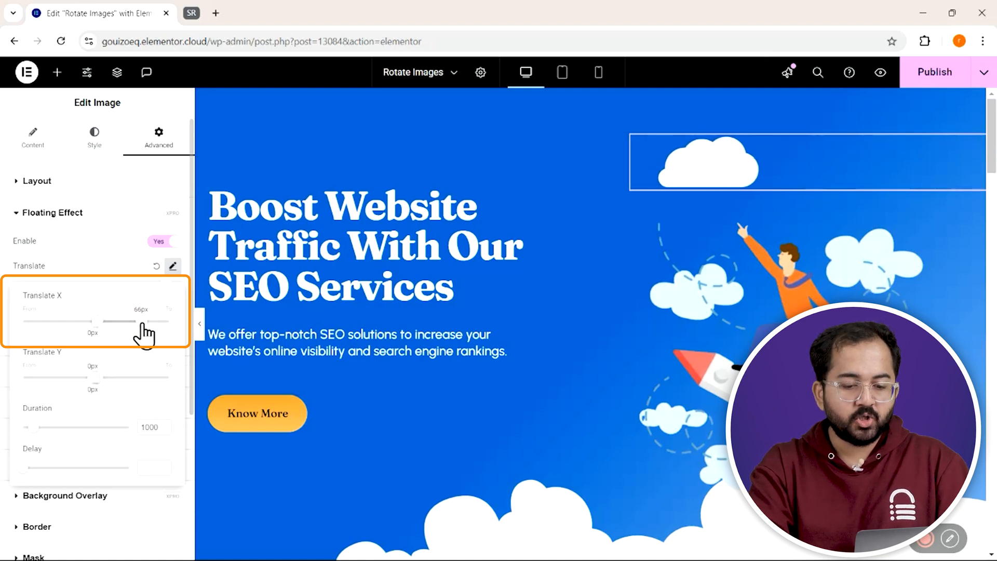
pyautogui.moveTo(148, 321); pyautogui.dragTo(117, 321)
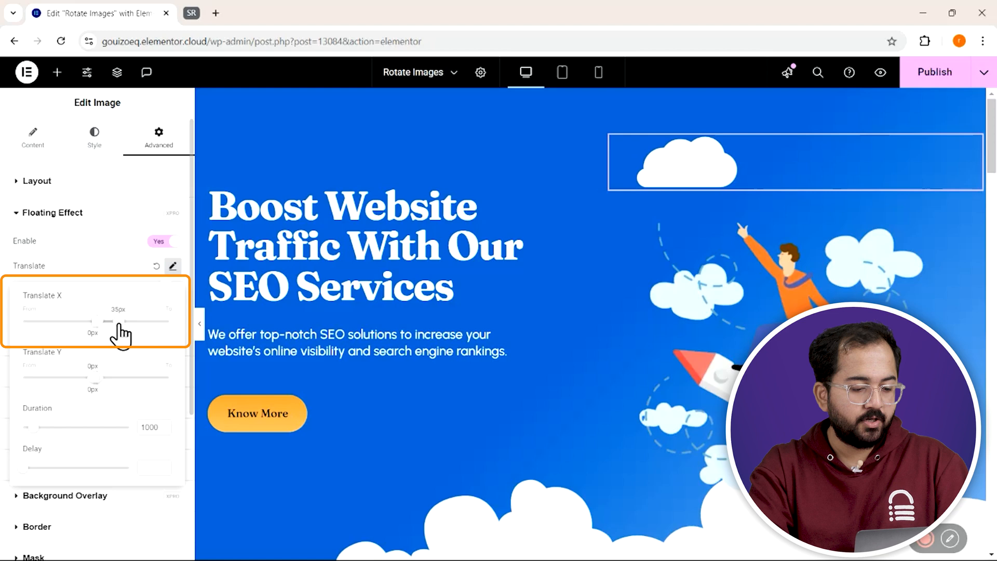
pyautogui.moveTo(102, 321); pyautogui.dragTo(92, 321)
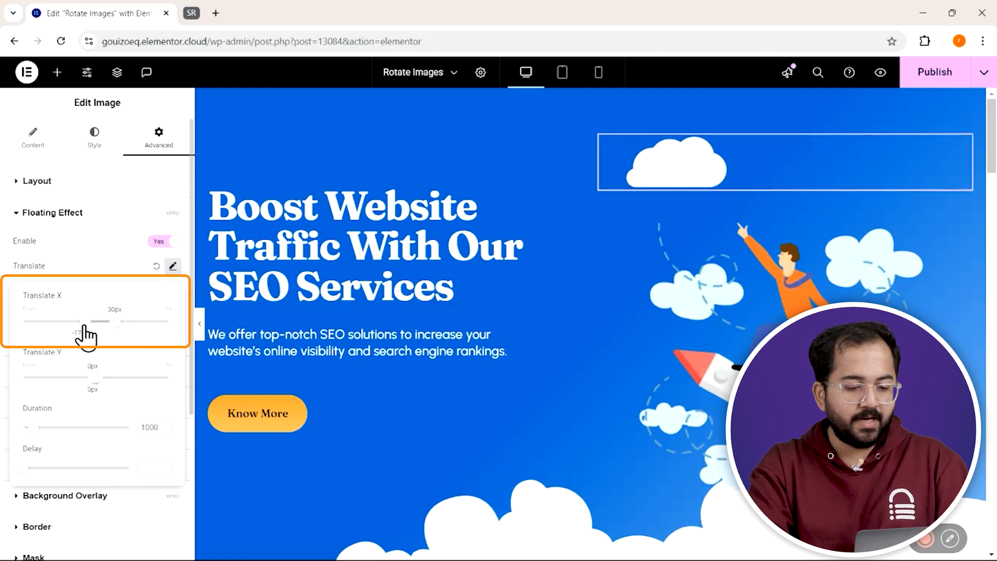
pyautogui.moveTo(89, 321); pyautogui.dragTo(67, 321)
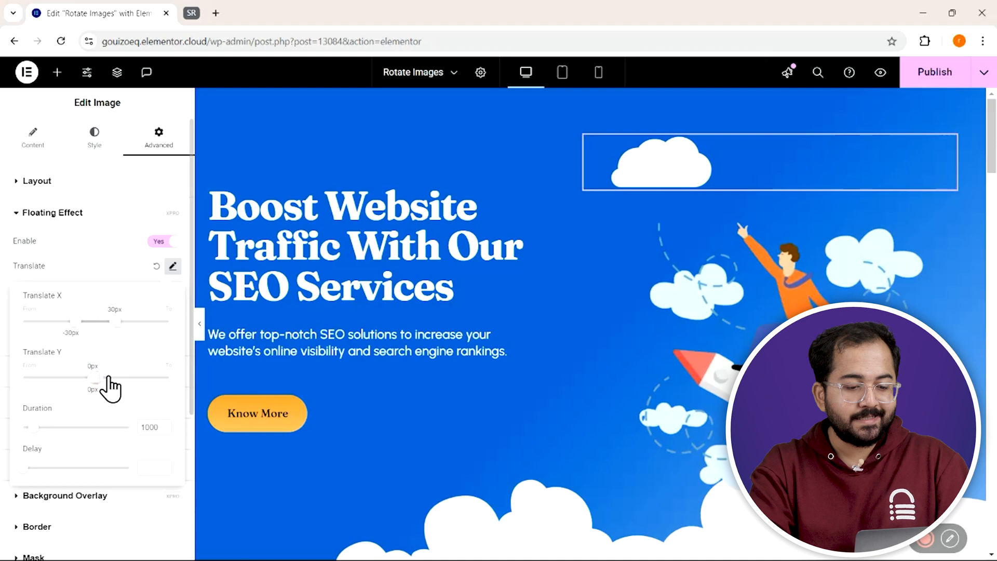
# Step: Set the cloud's Translate Y vertical travel to about 20 px
pyautogui.moveTo(84, 377); pyautogui.dragTo(103, 377)
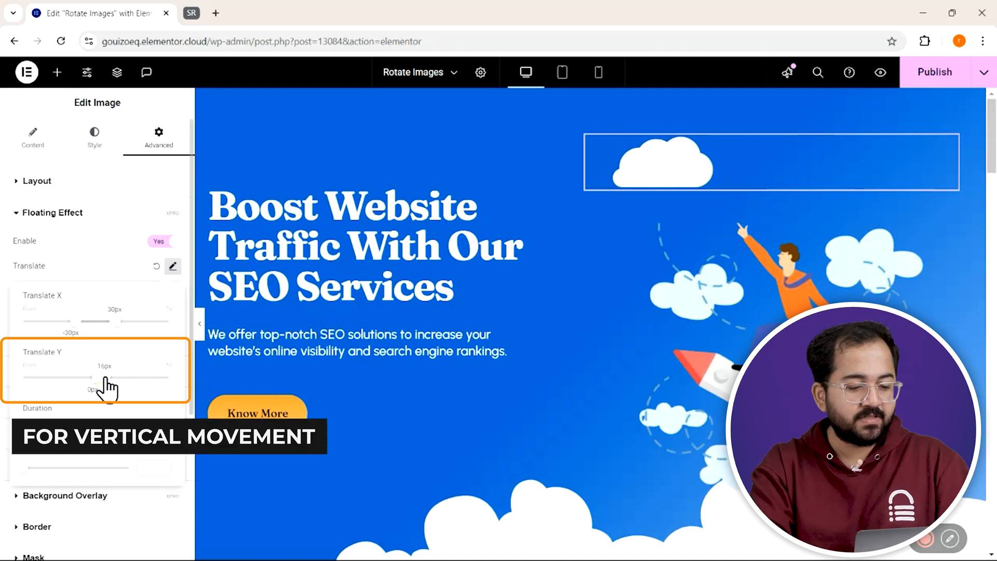
pyautogui.moveTo(89, 377); pyautogui.dragTo(104, 377)
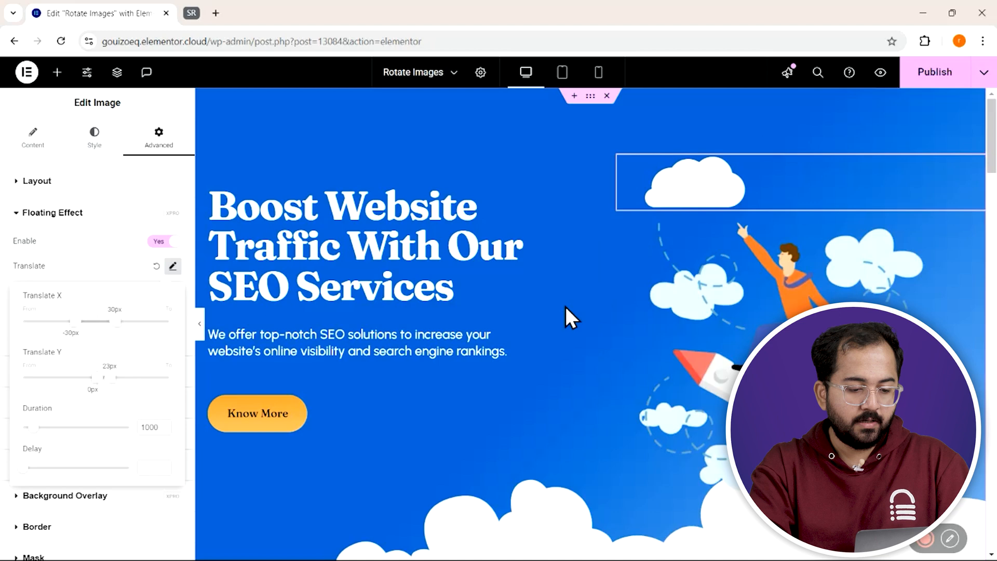
pyautogui.moveTo(111, 377); pyautogui.dragTo(103, 377)
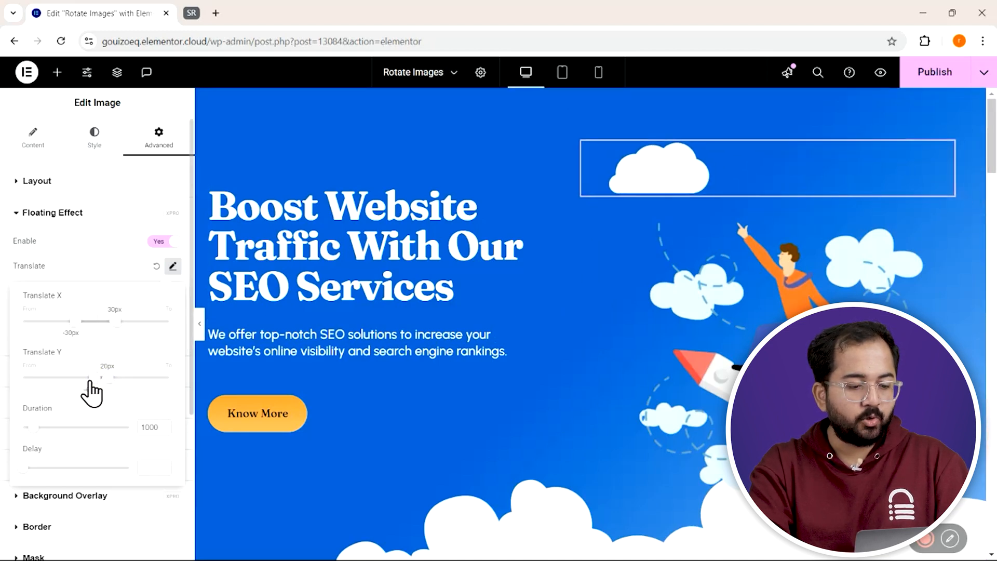
pyautogui.moveTo(100, 377); pyautogui.dragTo(82, 377)
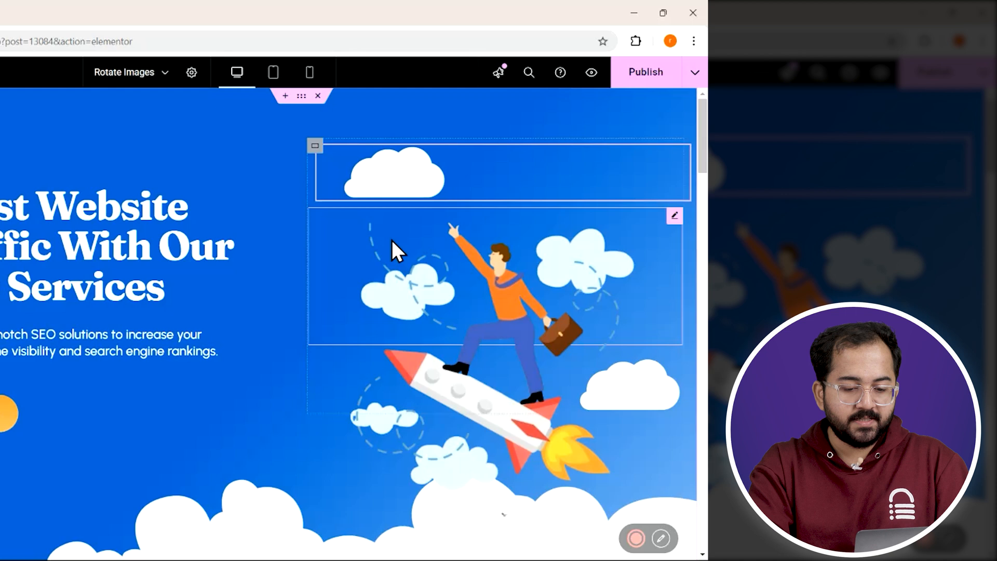
# Step: Copy the floating cloud widget from its right-click menu
pyautogui.rightClick(394, 248)
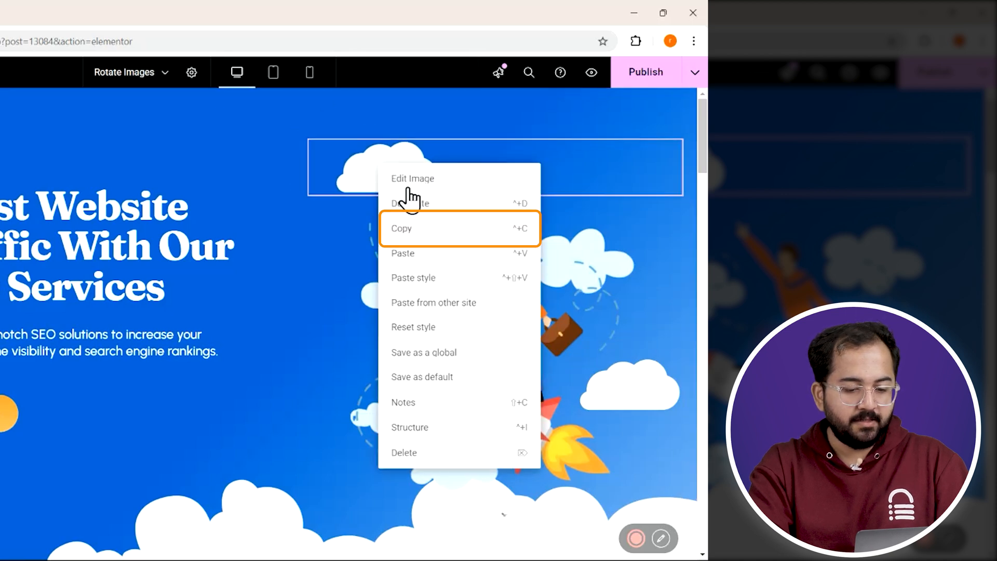
pyautogui.click(401, 229)
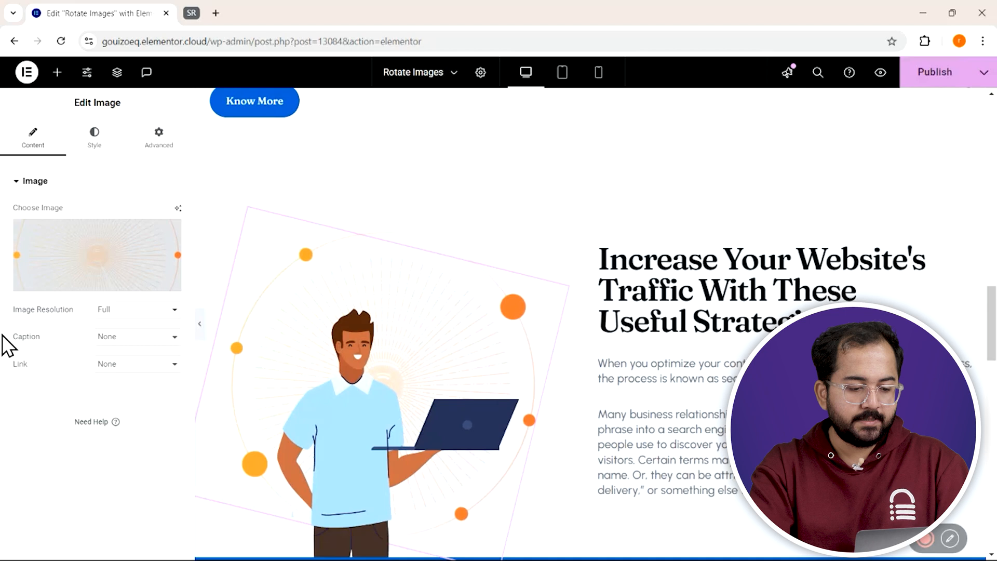
# Step: Enable Floating Effect on the laptop illustration with Rotate Z maximum 180
pyautogui.click(158, 137)
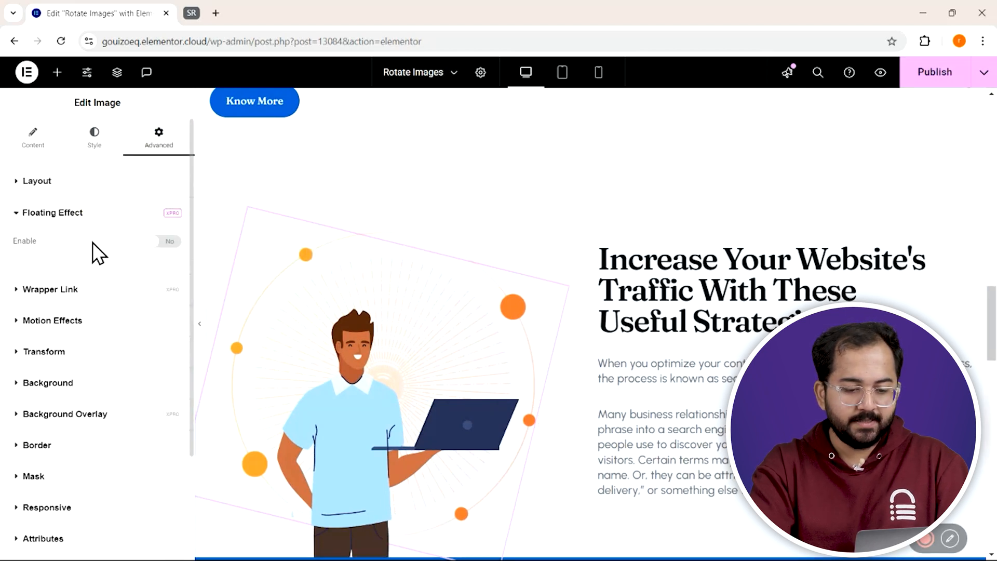
pyautogui.click(169, 241)
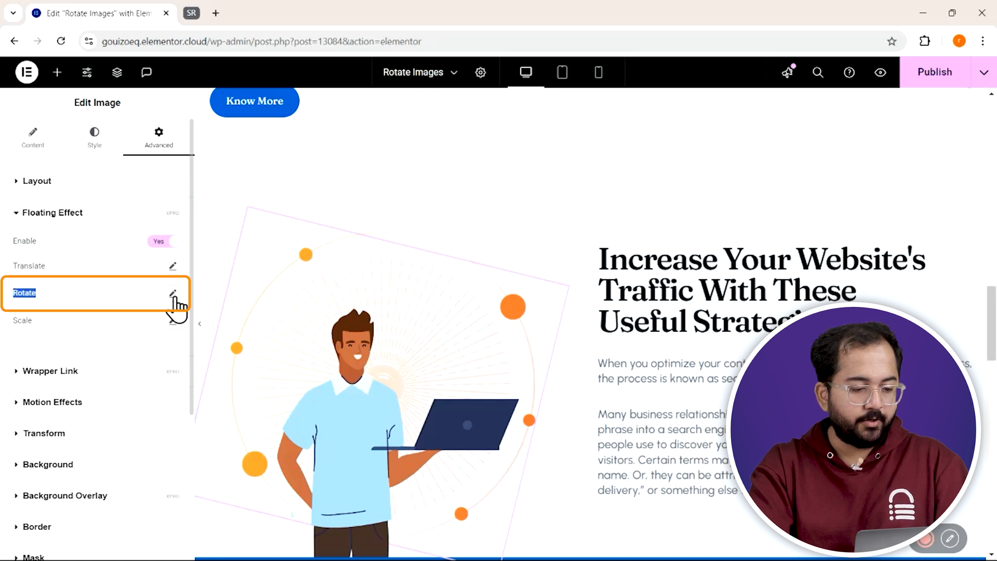
pyautogui.click(173, 293)
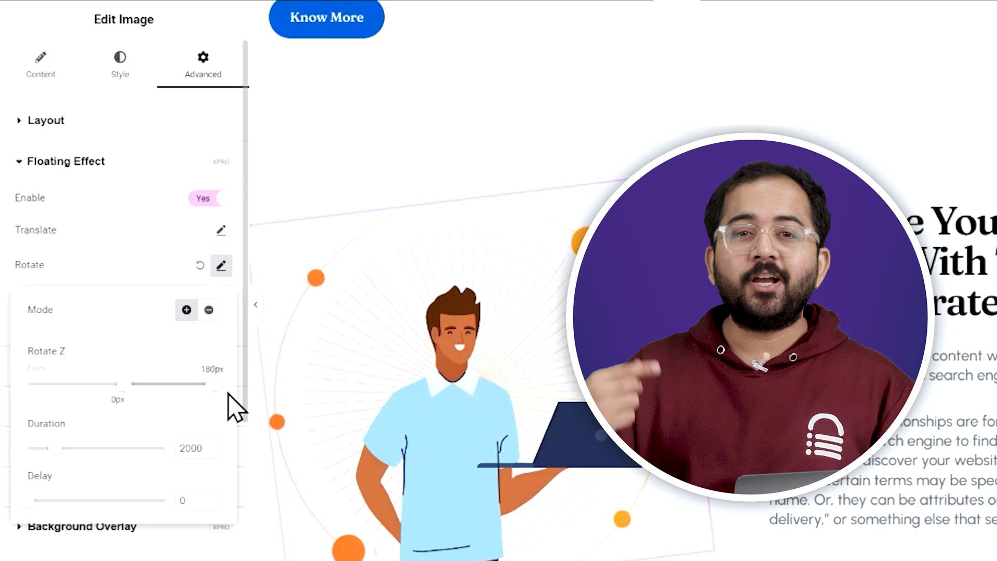
pyautogui.click(185, 311)
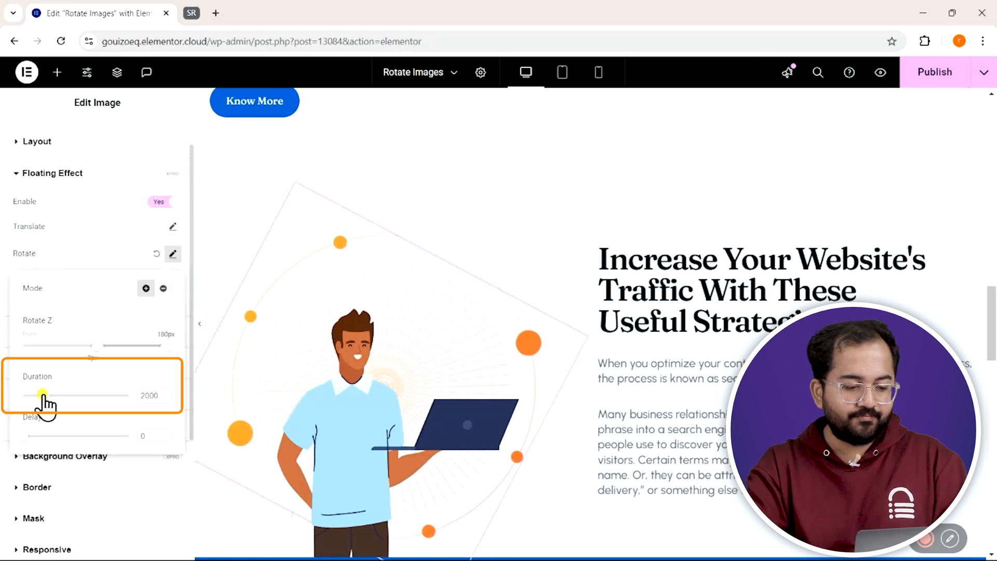
# Step: Set the illustration's rotation from -180 to 180 over 3000 ms, then preview
pyautogui.moveTo(42, 395); pyautogui.dragTo(106, 395)
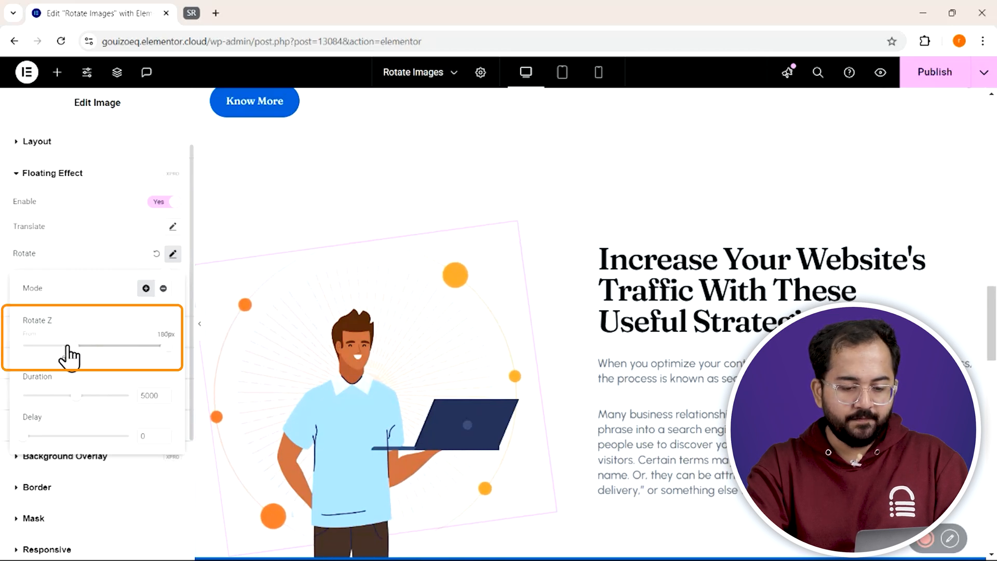
pyautogui.moveTo(70, 345); pyautogui.dragTo(19, 346)
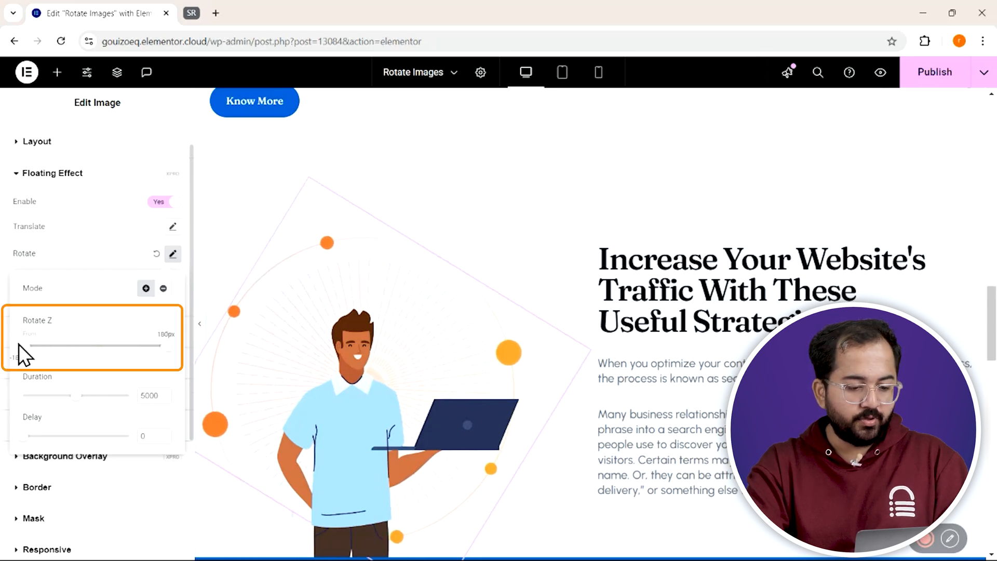
pyautogui.moveTo(83, 396); pyautogui.dragTo(75, 395)
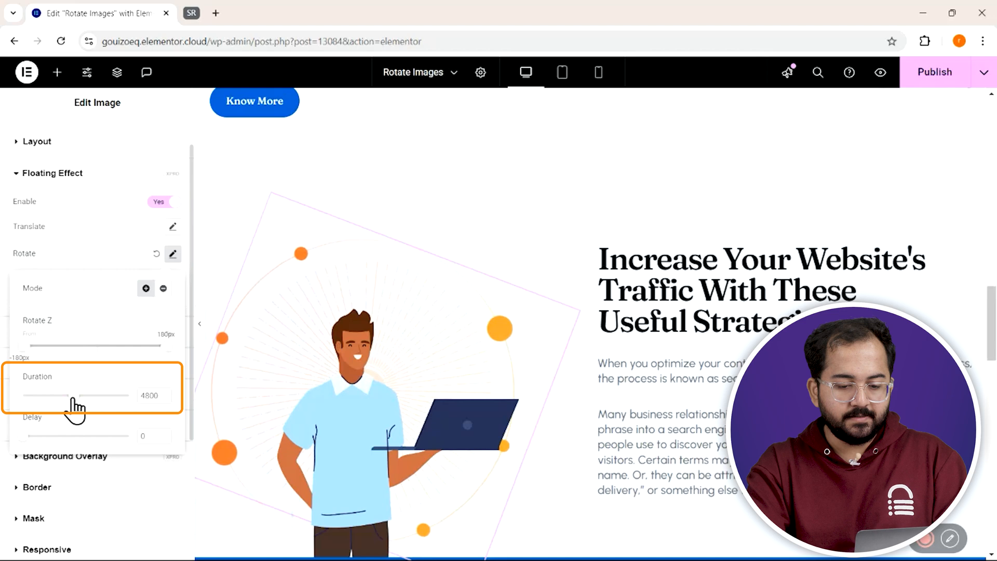
pyautogui.moveTo(82, 395); pyautogui.dragTo(57, 395)
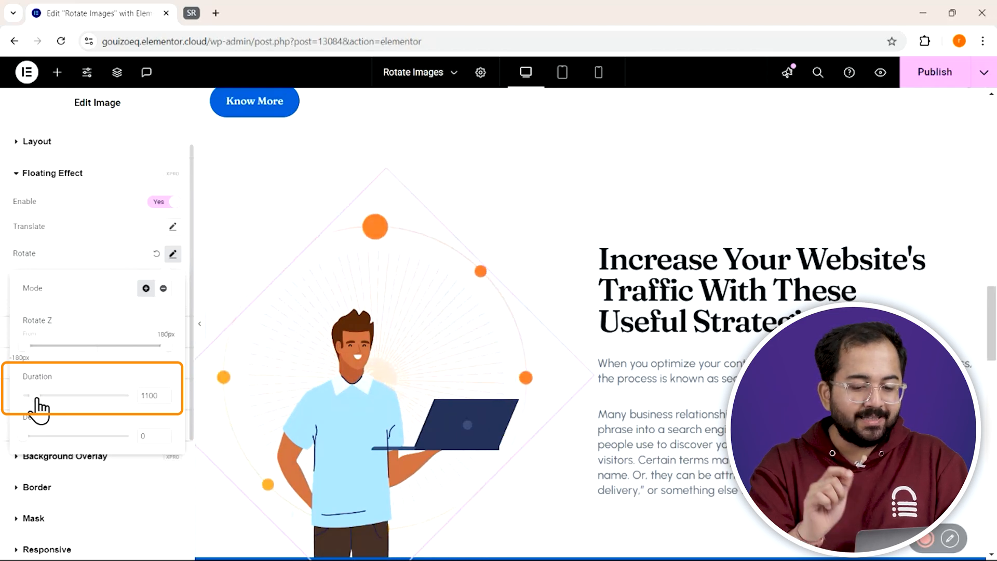
pyautogui.moveTo(38, 394); pyautogui.dragTo(95, 395)
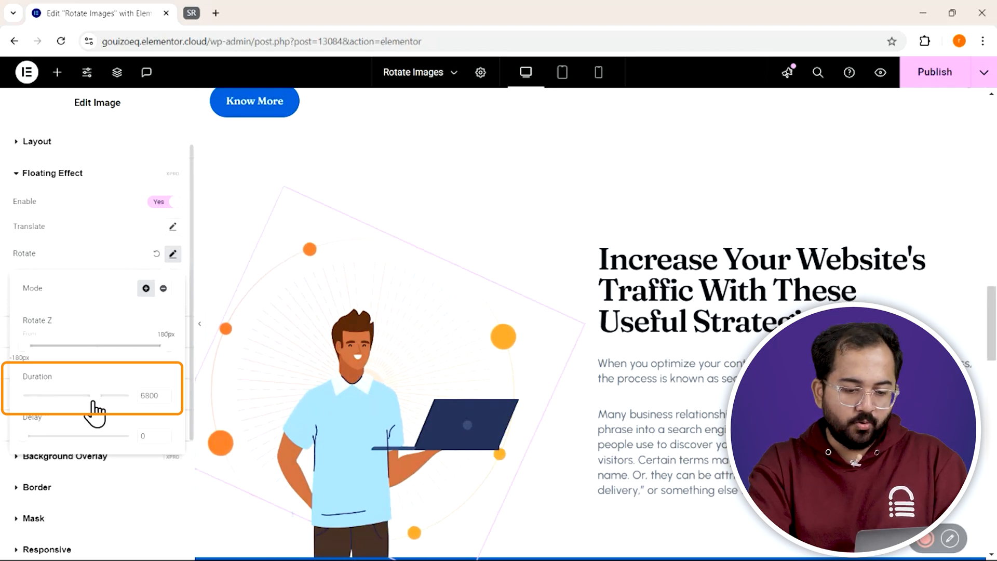
pyautogui.moveTo(94, 394); pyautogui.dragTo(67, 395)
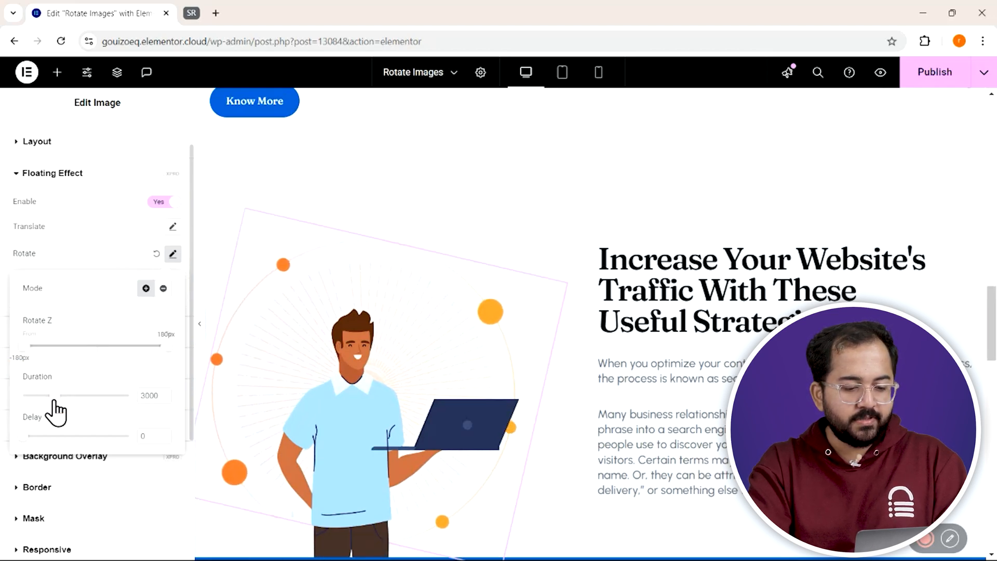
pyautogui.click(172, 253)
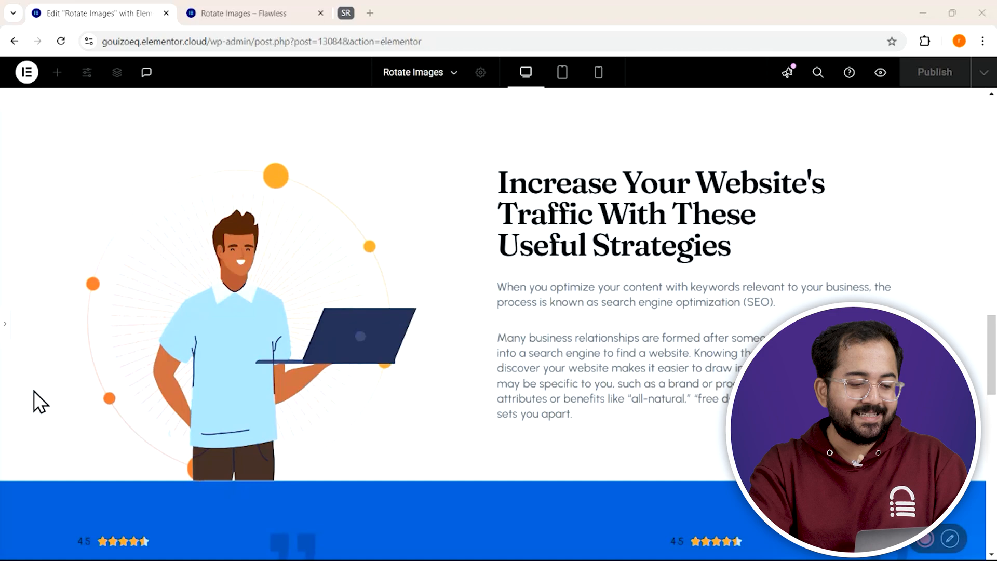
# Step: Enable Floating Effect on 'Contact With Our Team' heading, scaling 1.2 wide, 1.1 tall
pyautogui.scroll(-3)
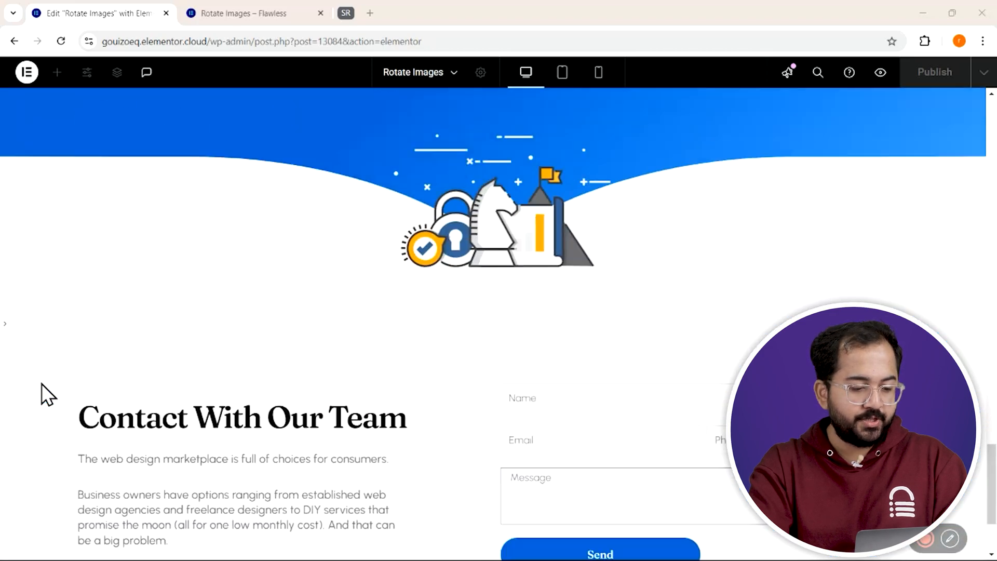
pyautogui.click(242, 417)
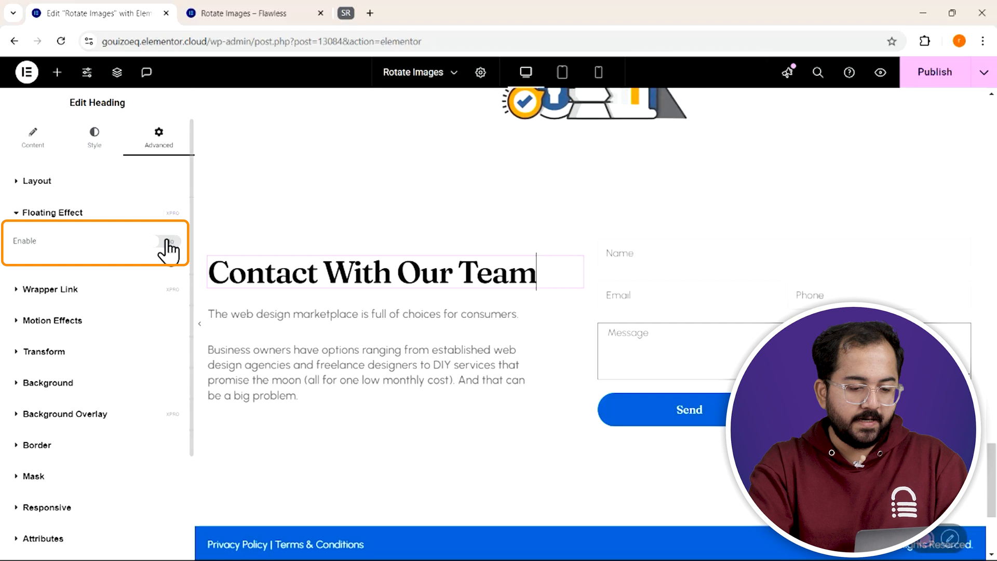
pyautogui.click(164, 242)
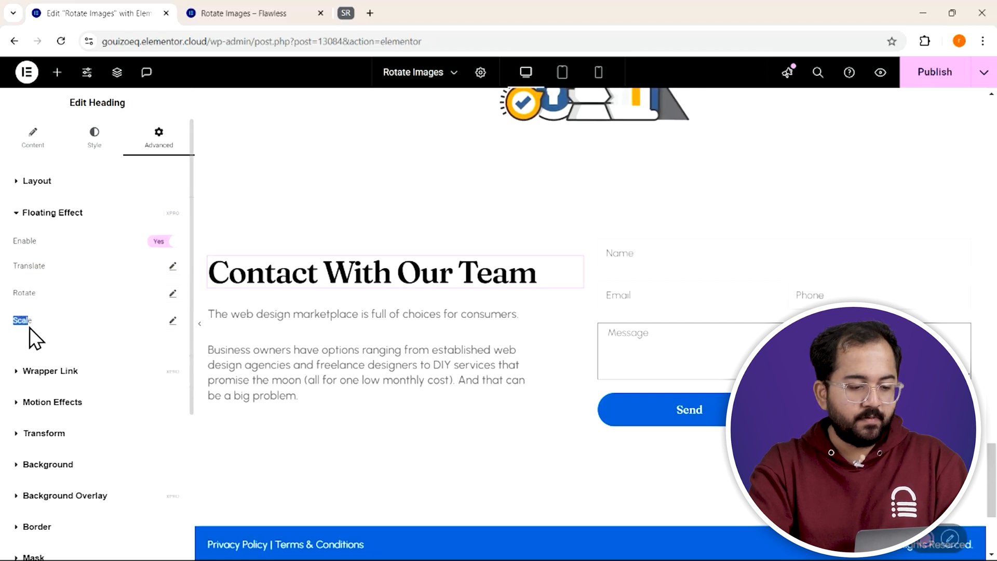
pyautogui.click(172, 321)
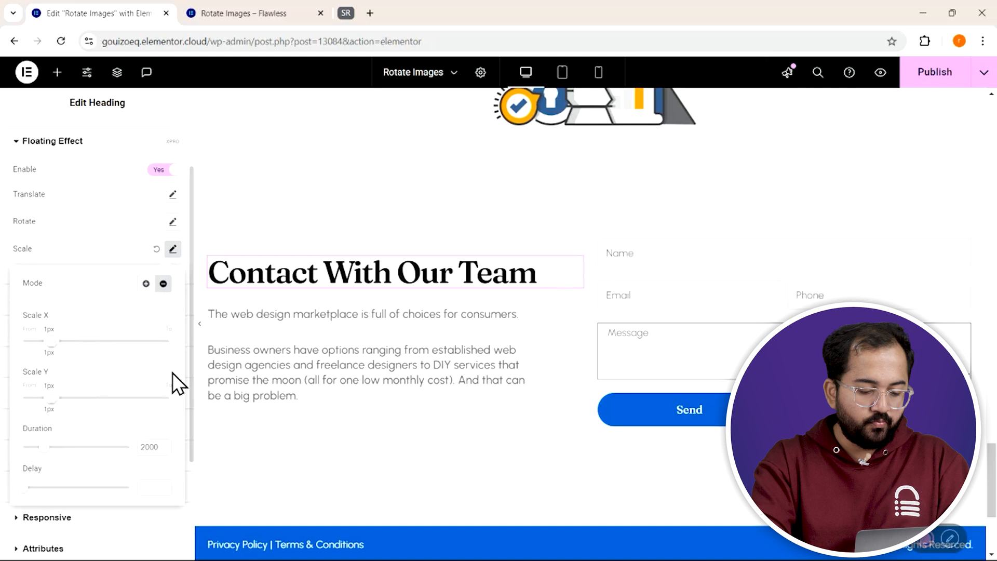
pyautogui.moveTo(29, 341); pyautogui.dragTo(57, 341)
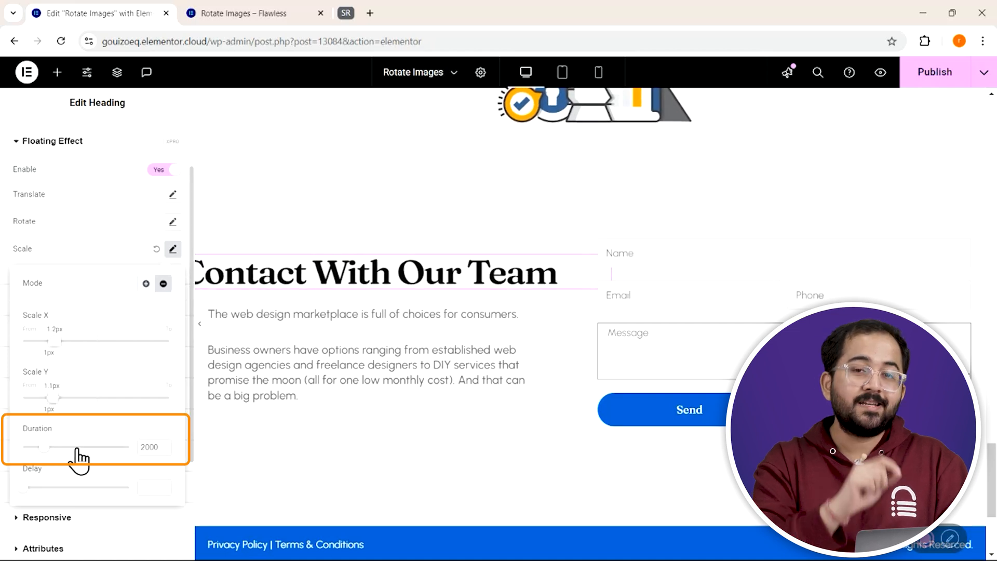
pyautogui.moveTo(57, 447); pyautogui.dragTo(35, 447)
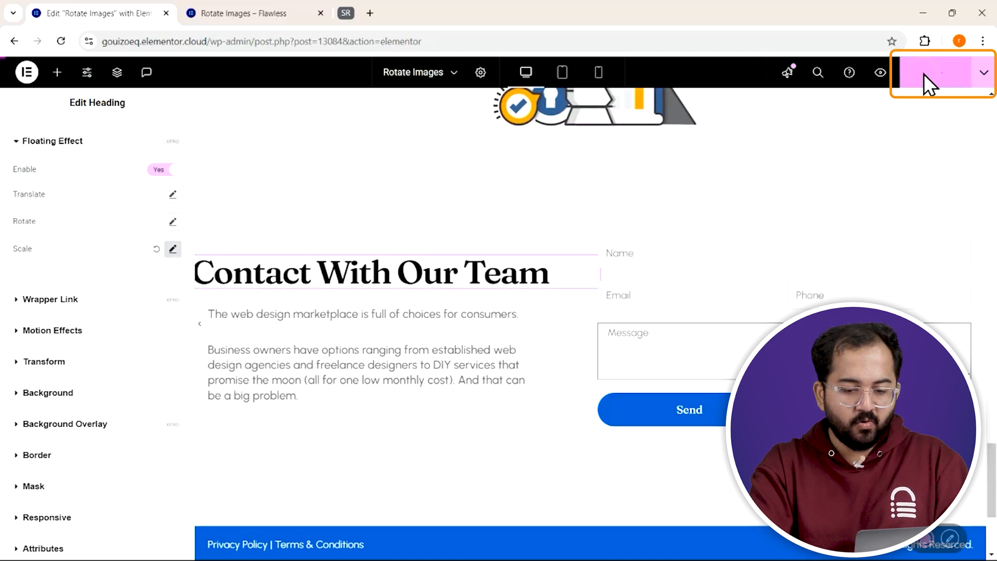
# Step: Scroll the live preview down to the animated 'Contact With Our Team' section
pyautogui.click(255, 12)
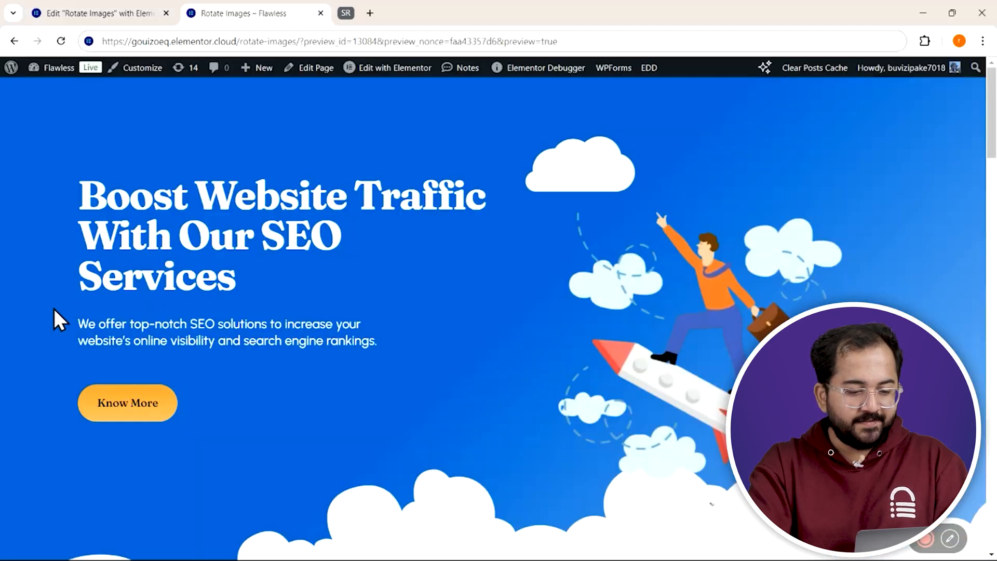
pyautogui.scroll(-3)
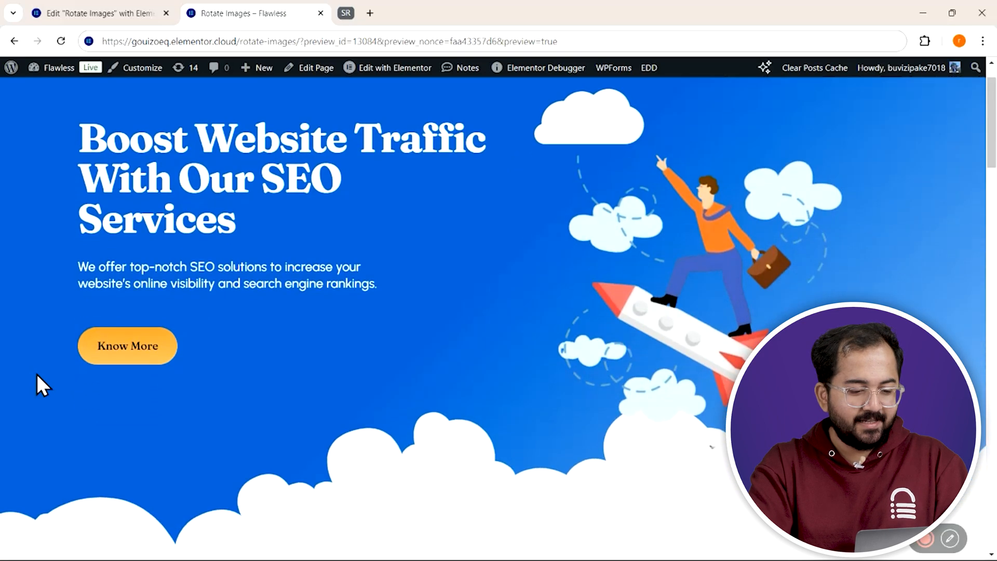
pyautogui.scroll(-3)
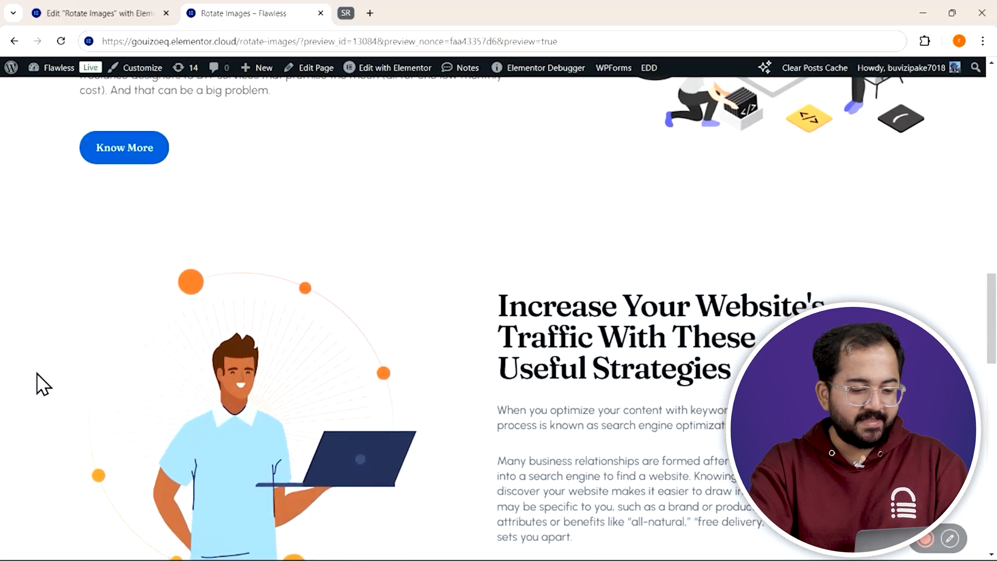
pyautogui.scroll(-3)
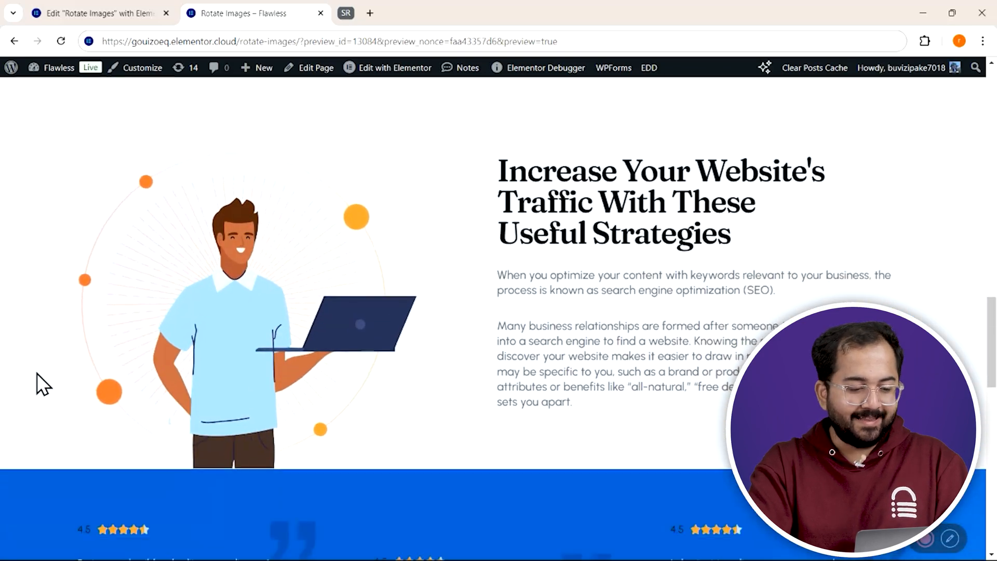
pyautogui.scroll(-3)
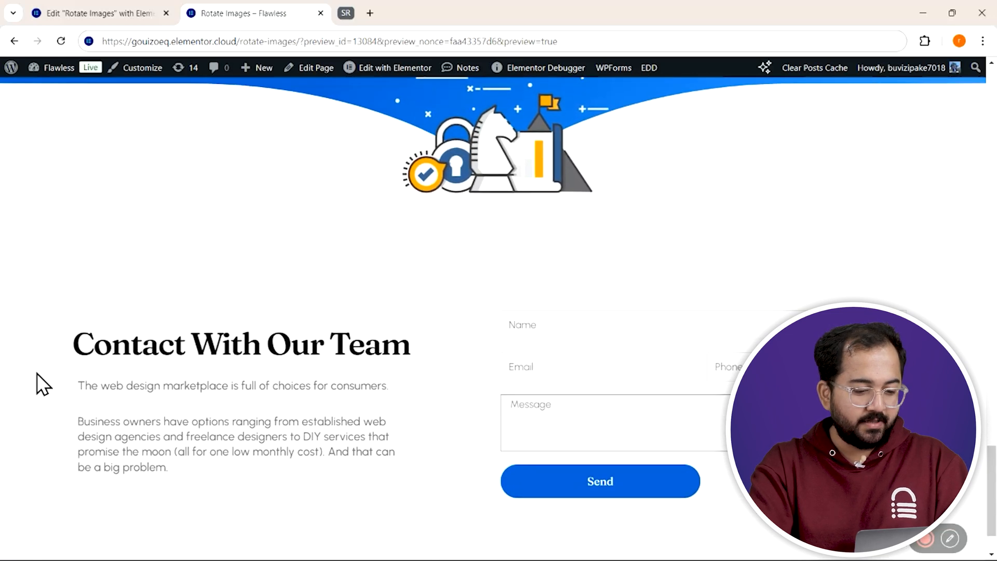